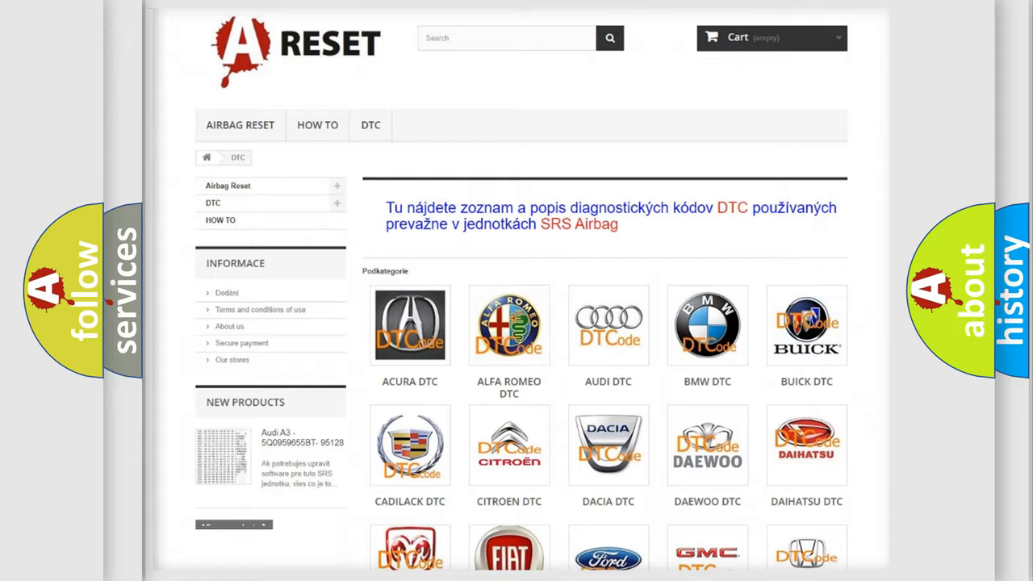
pyautogui.scroll(-3)
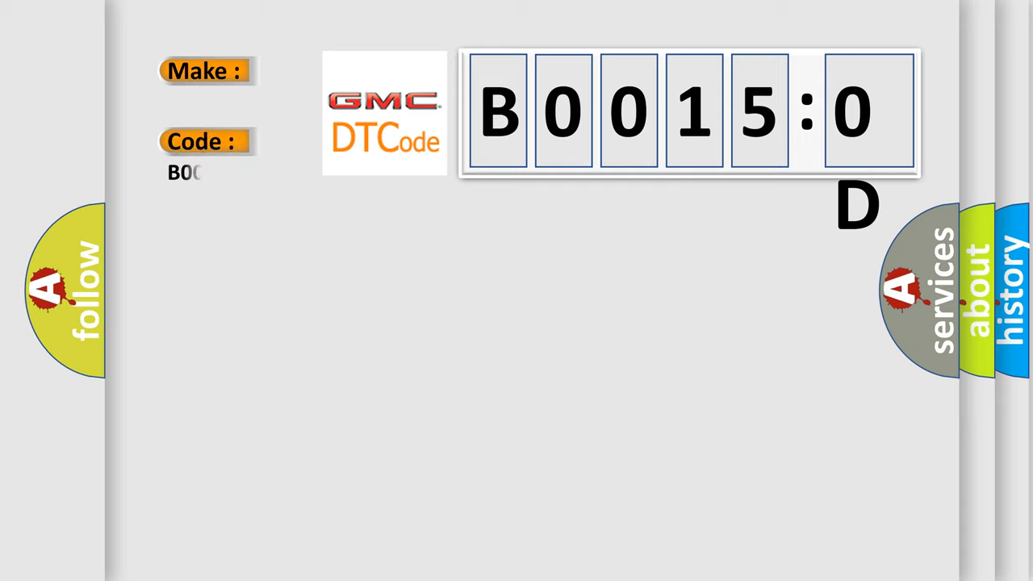
pyautogui.write('B00150D')
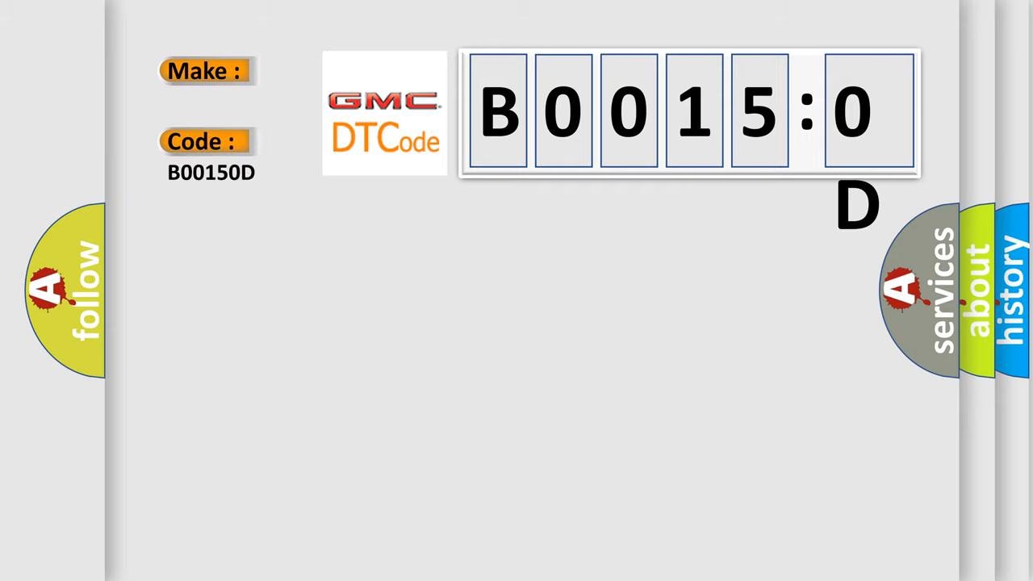